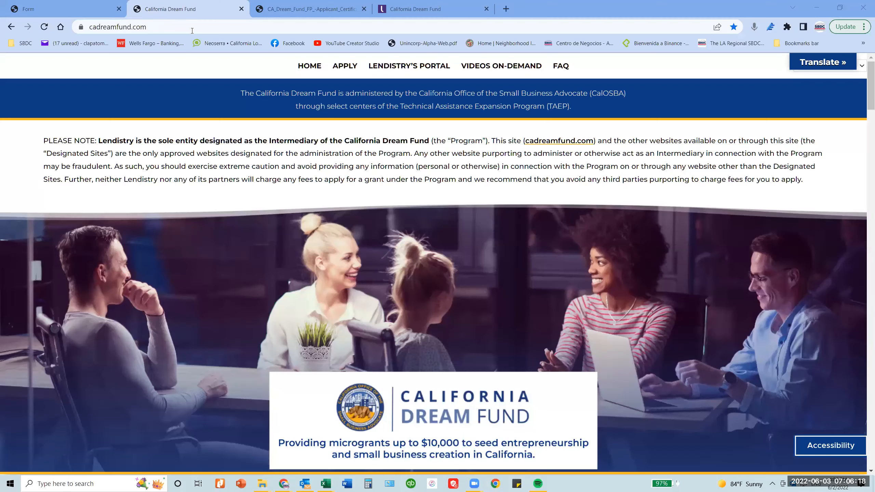
{"action": "mouse_move", "coordinate": [220, 221]}
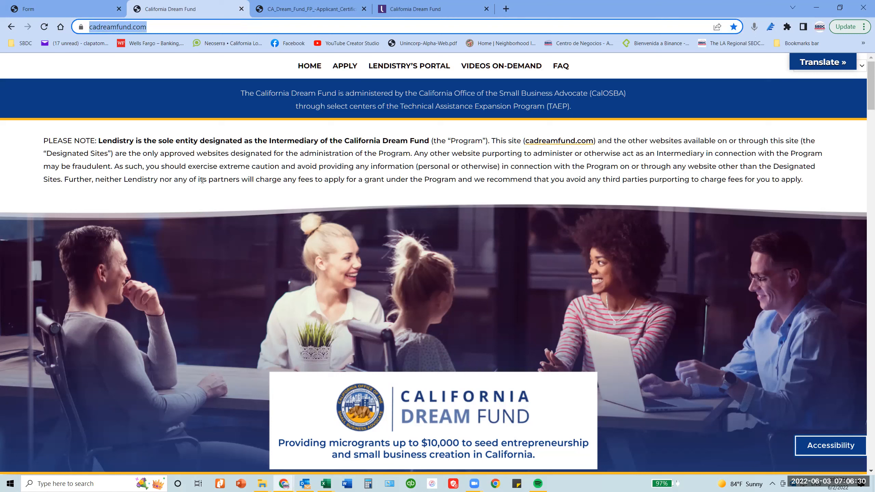
{"action": "mouse_move", "coordinate": [226, 188]}
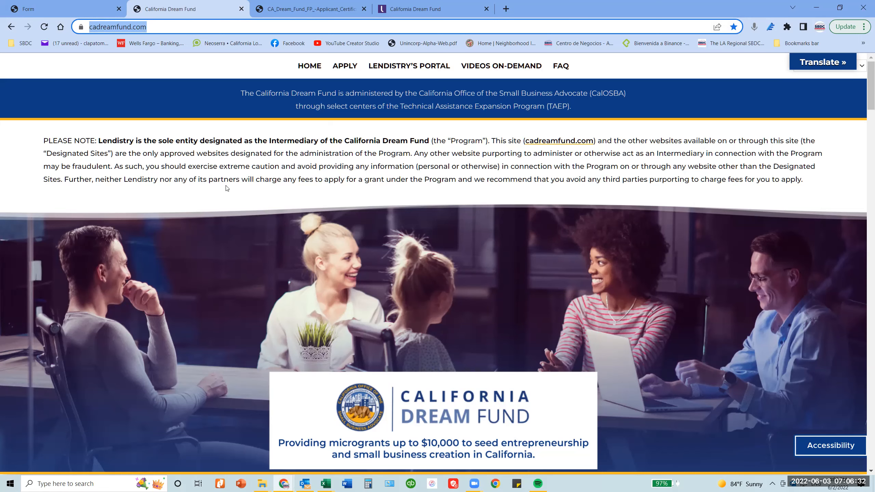
{"action": "mouse_move", "coordinate": [226, 193]}
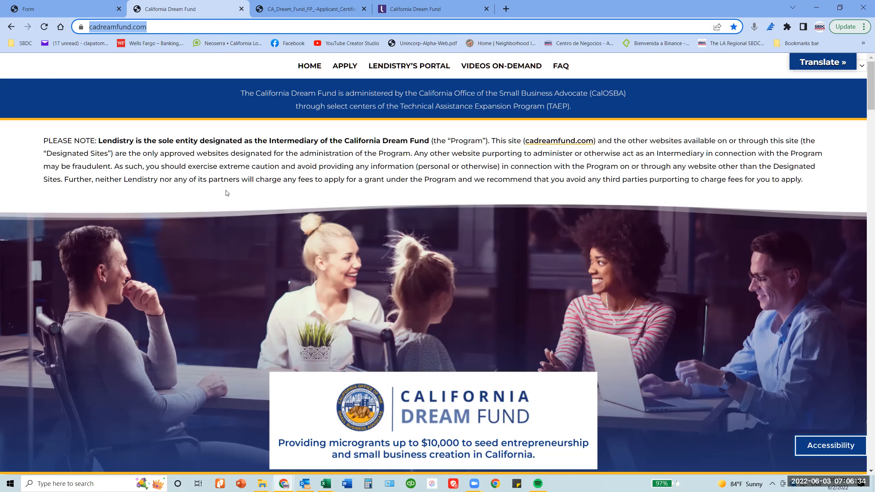
Scroll to Required Documents and switch to the For-Profit Applicant Certification PDF tab.
{"action": "scroll", "scroll_direction": "down", "scroll_amount": 3}
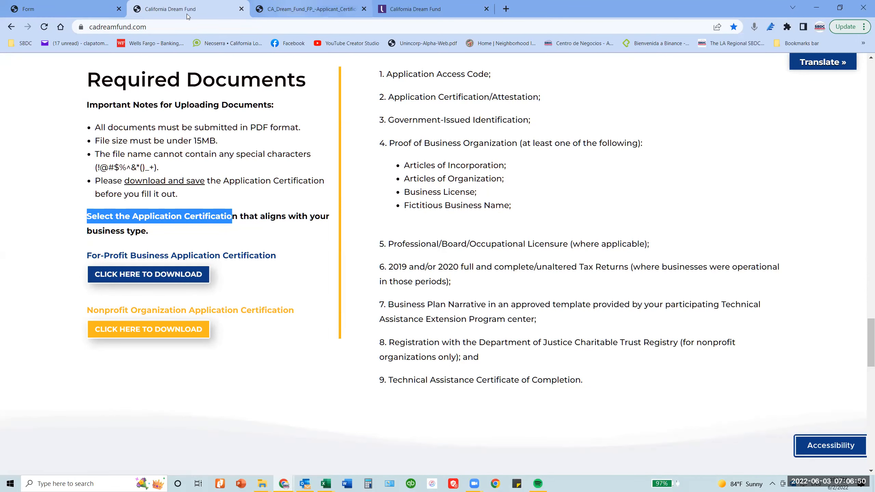
{"action": "left_click", "coordinate": [148, 274]}
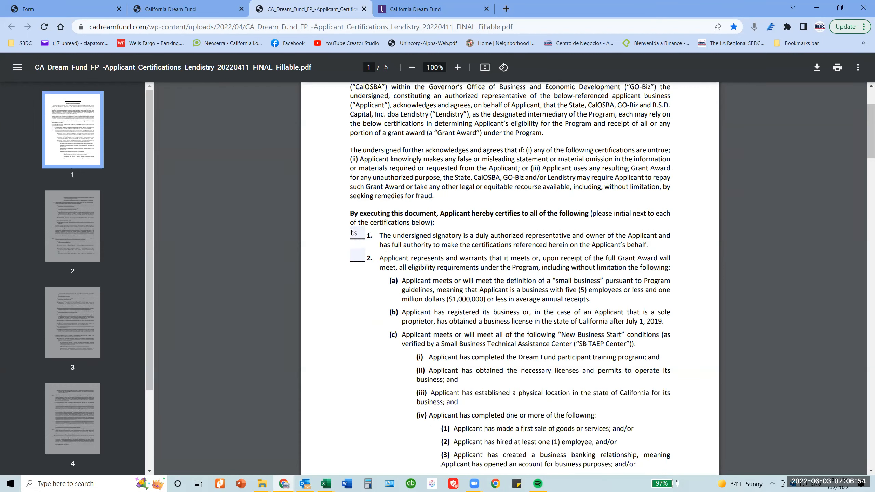
Scroll the certification PDF to page 5's blank signature, date and business-info fields.
{"action": "type", "text": "C"}
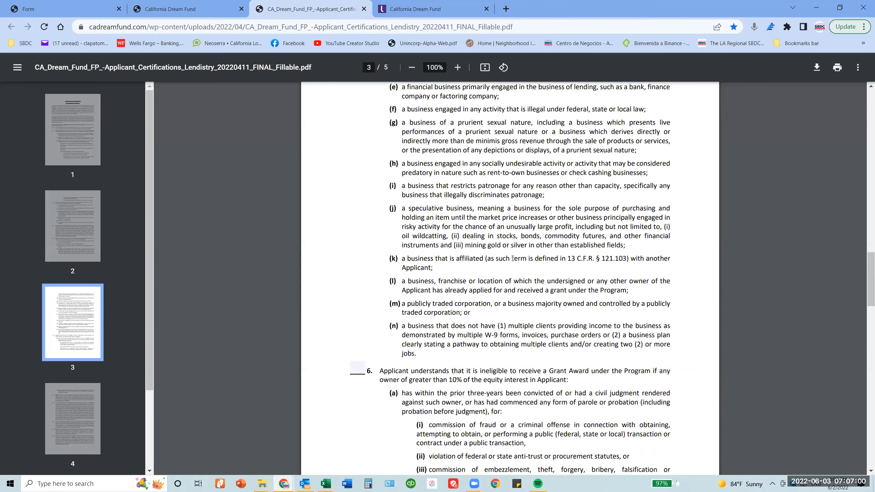
{"action": "scroll", "scroll_direction": "down", "scroll_amount": 3}
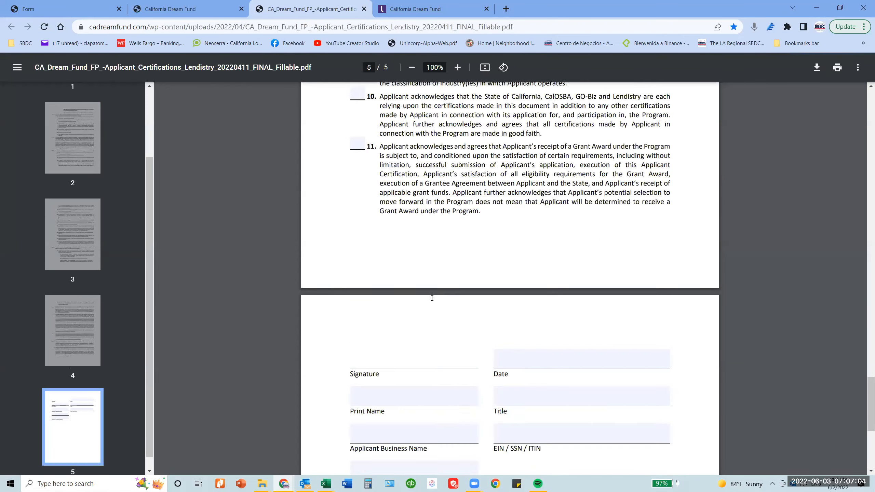
{"action": "scroll", "scroll_direction": "down", "scroll_amount": 3}
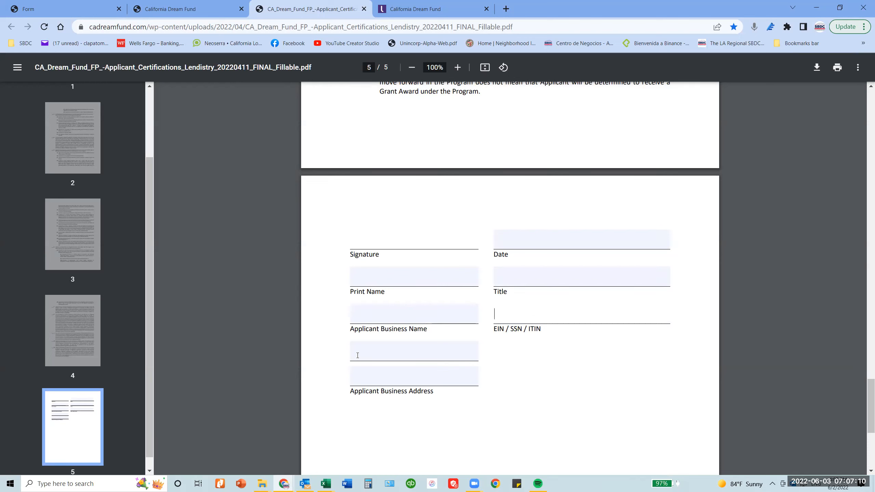
{"action": "mouse_move", "coordinate": [395, 389]}
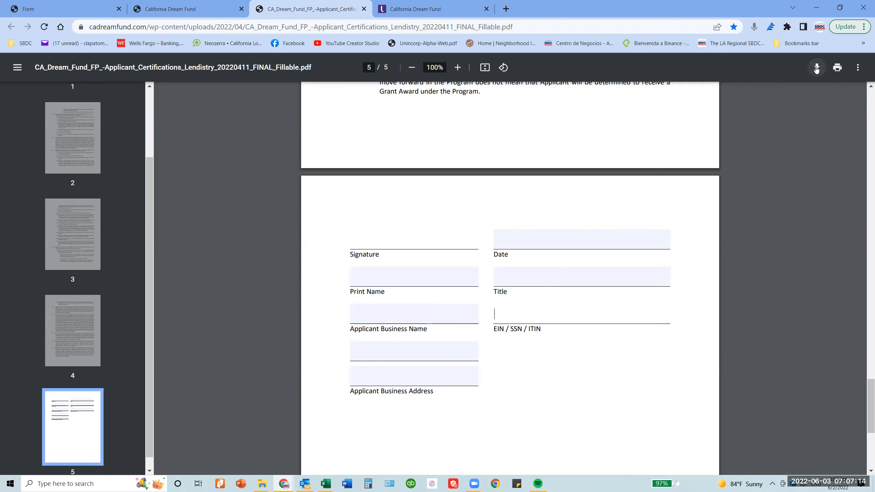
{"action": "mouse_move", "coordinate": [816, 67]}
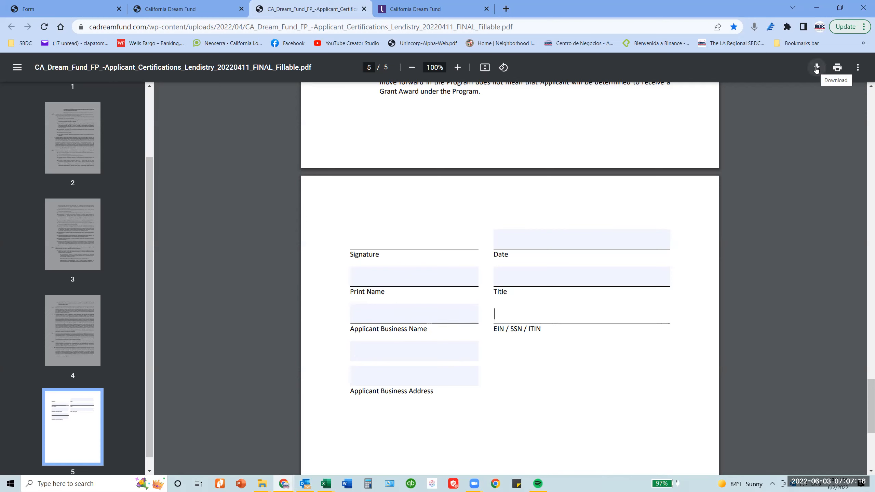
{"action": "mouse_move", "coordinate": [380, 245]}
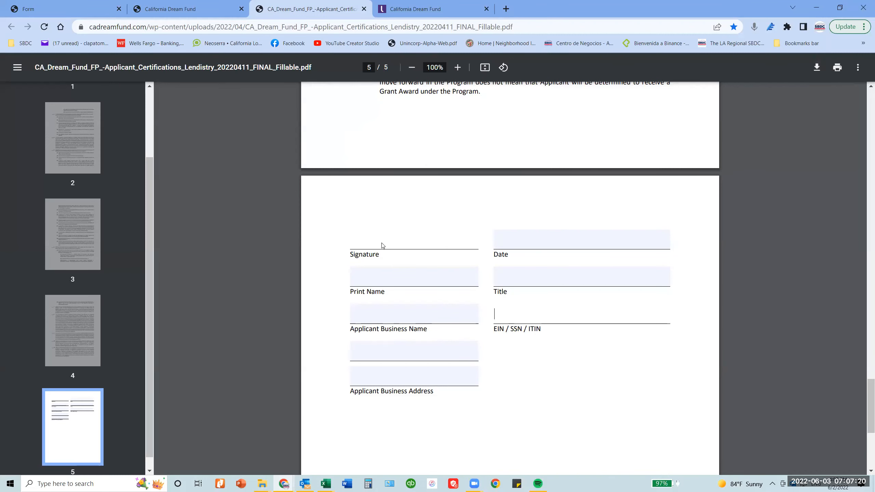
{"action": "mouse_move", "coordinate": [606, 122]}
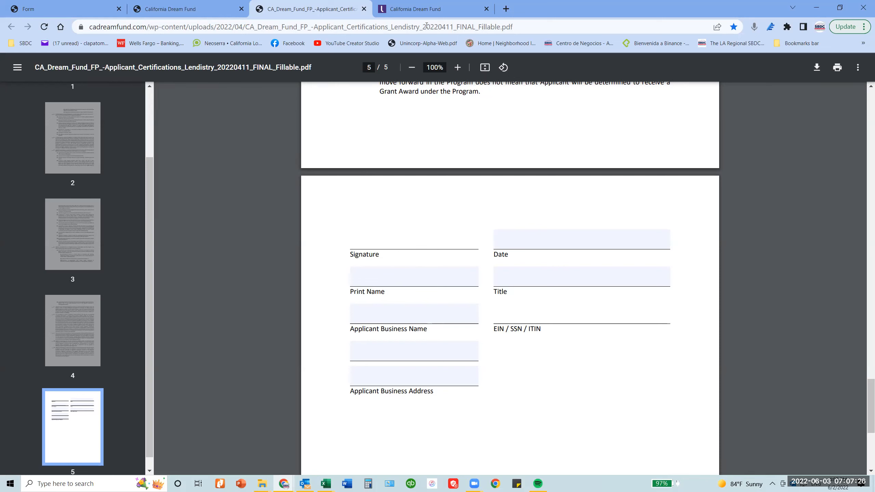
{"action": "left_click", "coordinate": [580, 312]}
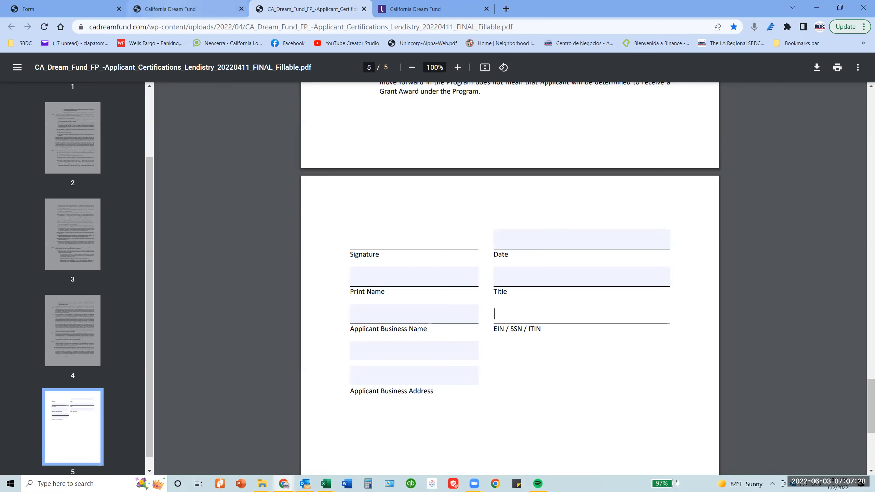